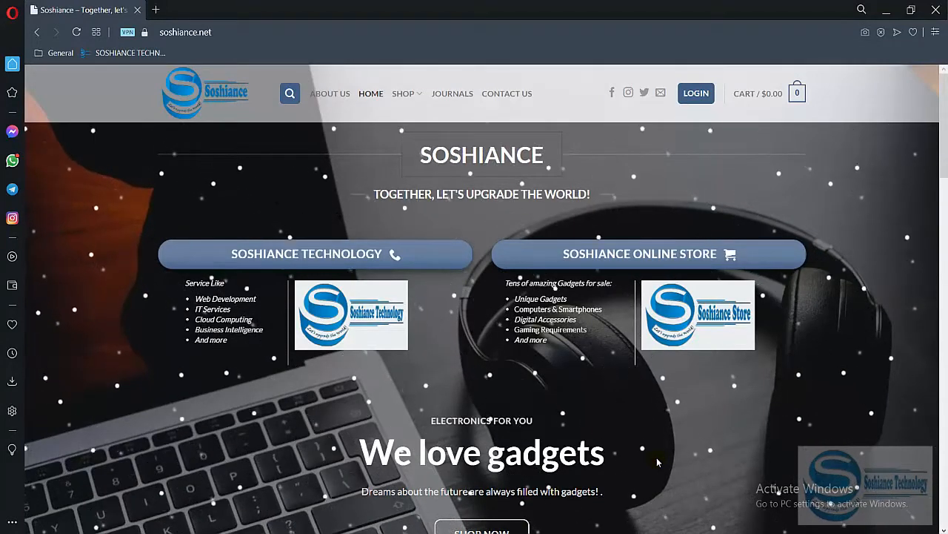
{"action": "mouse_move", "coordinate": [569, 184]}
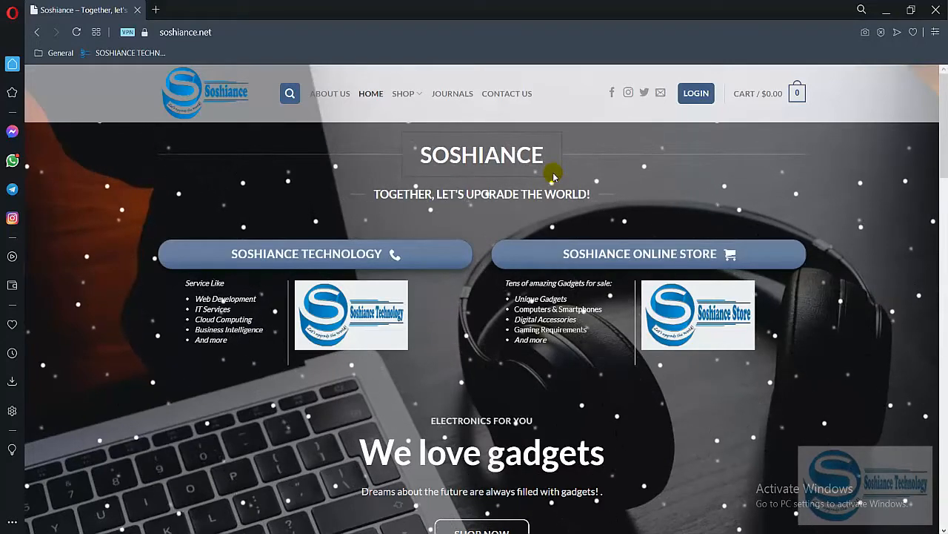
Step: Navigate via the SHOP menu to the Soshiance.net All Products shop page
{"action": "left_click", "coordinate": [403, 93]}
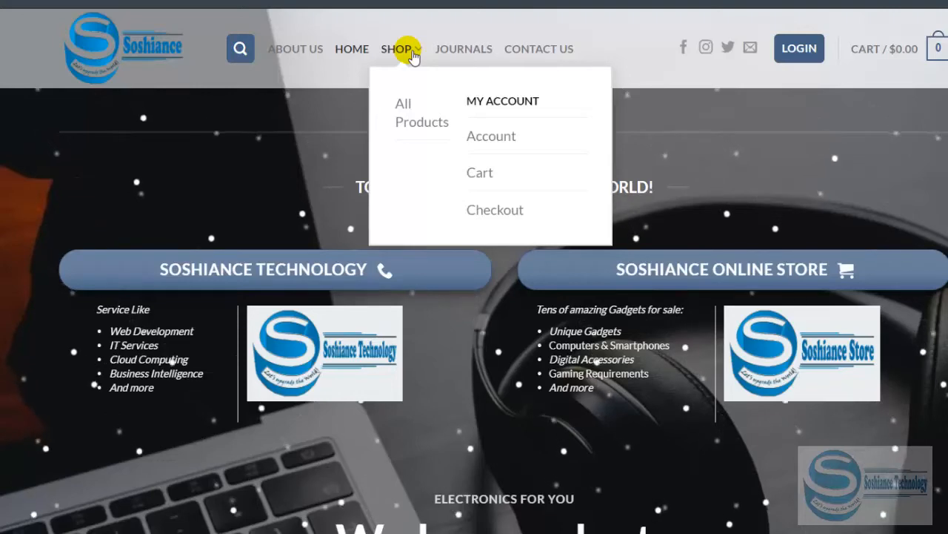
{"action": "left_click", "coordinate": [421, 112]}
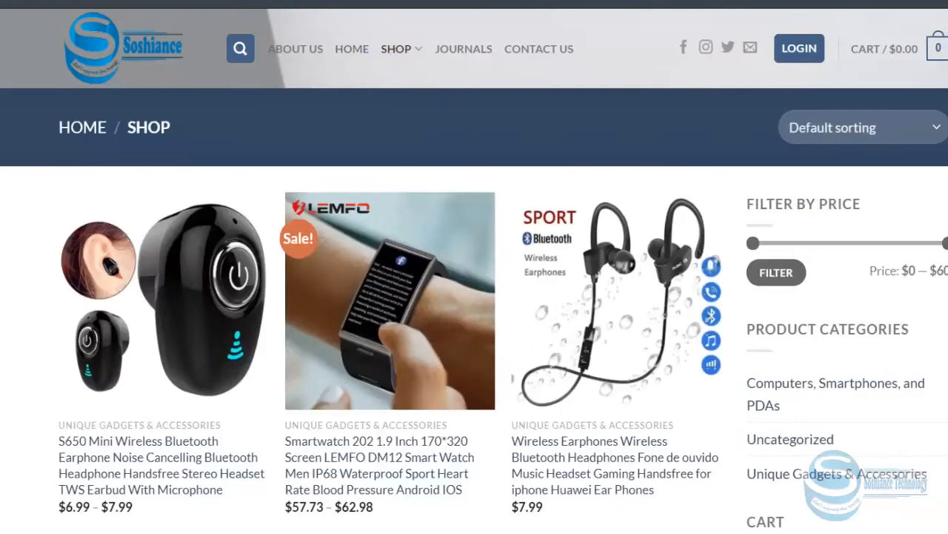
{"action": "mouse_move", "coordinate": [729, 255]}
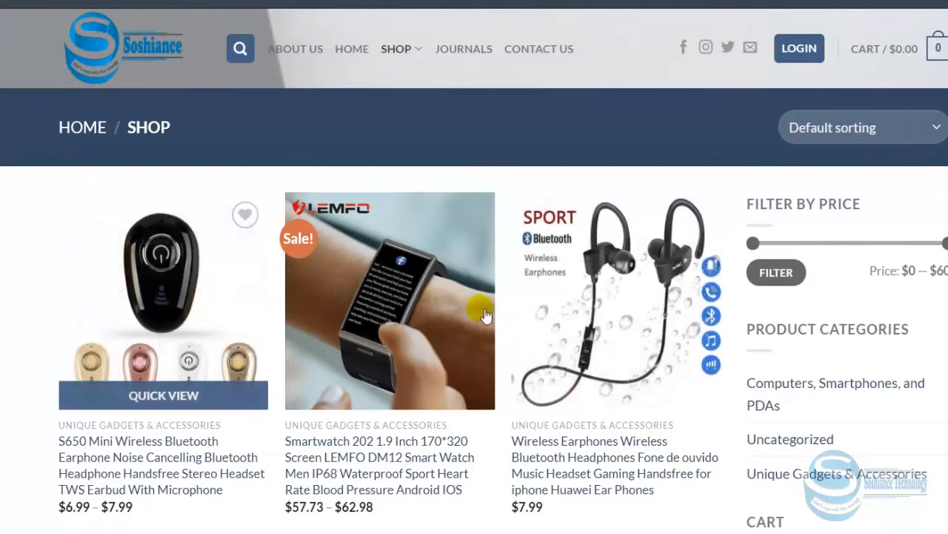
Step: Show the WooCommerce admin Products list and locate the items still marked Import List
{"action": "left_click", "coordinate": [222, 10]}
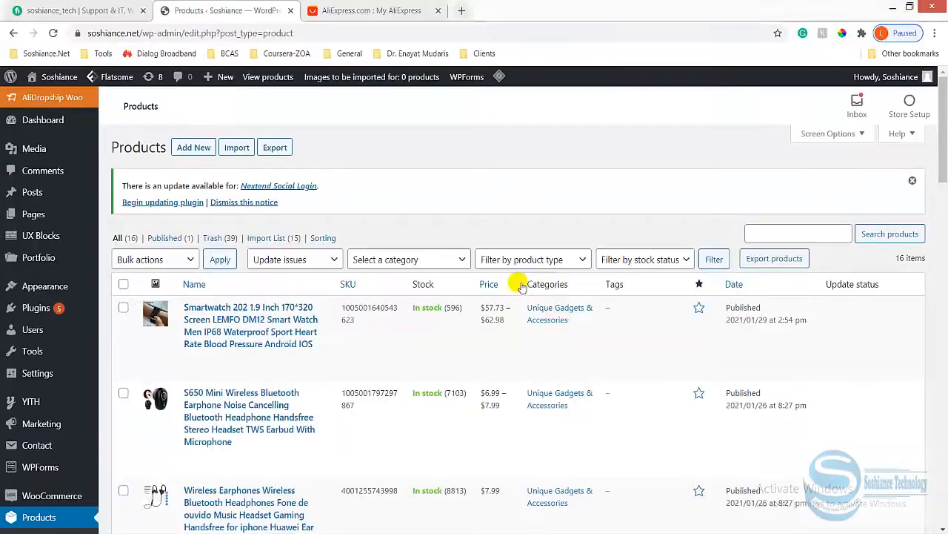
{"action": "scroll", "scroll_direction": "down", "scroll_amount": 3}
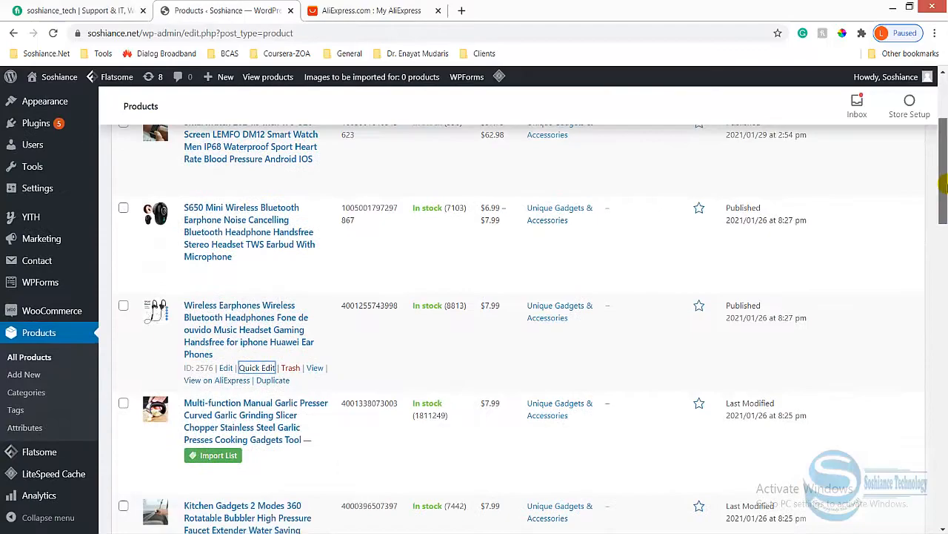
{"action": "scroll", "scroll_direction": "down", "scroll_amount": 3}
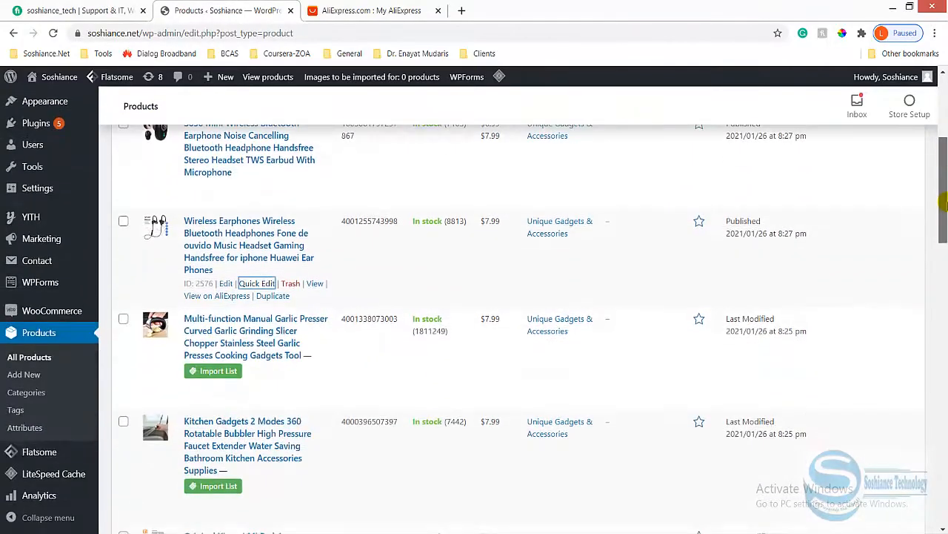
{"action": "scroll", "scroll_direction": "down", "scroll_amount": 3}
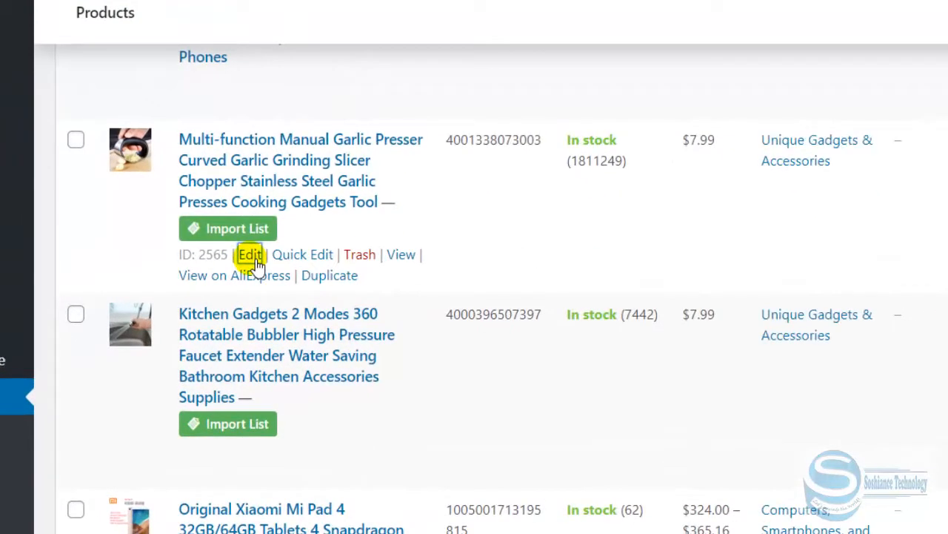
Step: Edit the garlic presser product and review its Import List status and catalog visibility options
{"action": "left_click", "coordinate": [249, 255]}
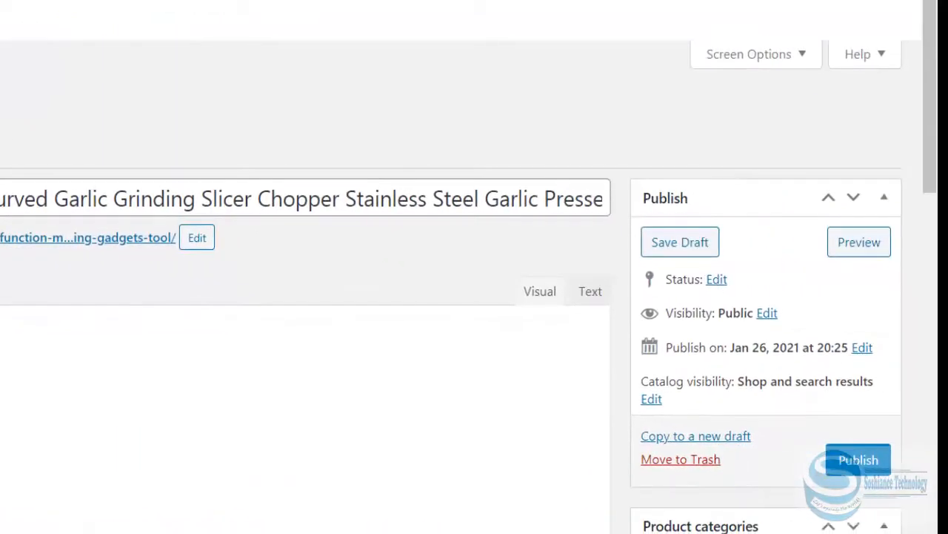
{"action": "scroll", "scroll_direction": "down", "scroll_amount": 3}
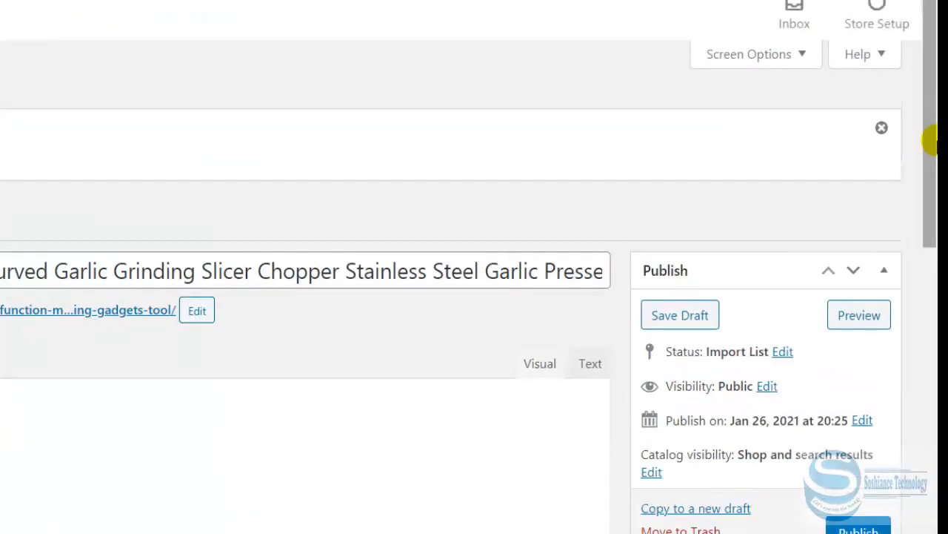
{"action": "scroll", "scroll_direction": "down", "scroll_amount": 3}
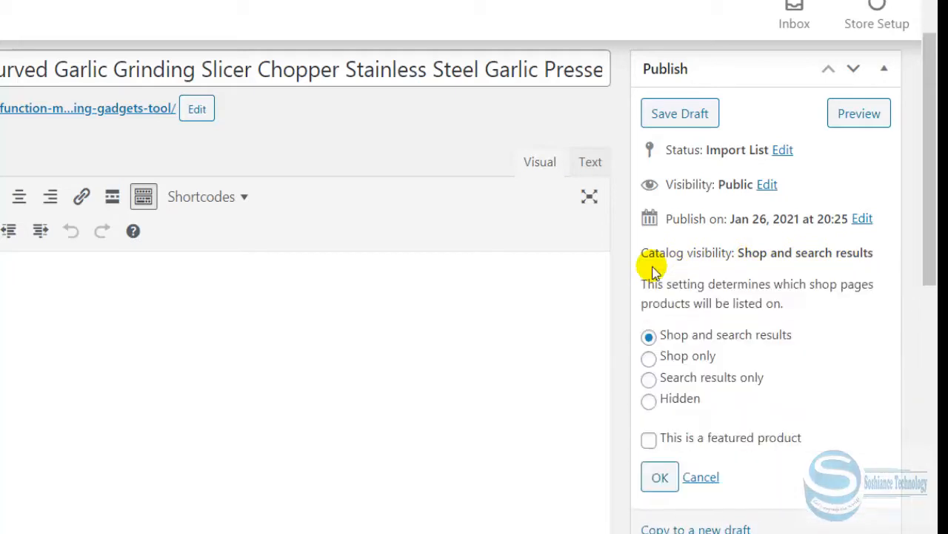
{"action": "scroll", "scroll_direction": "down", "scroll_amount": 3}
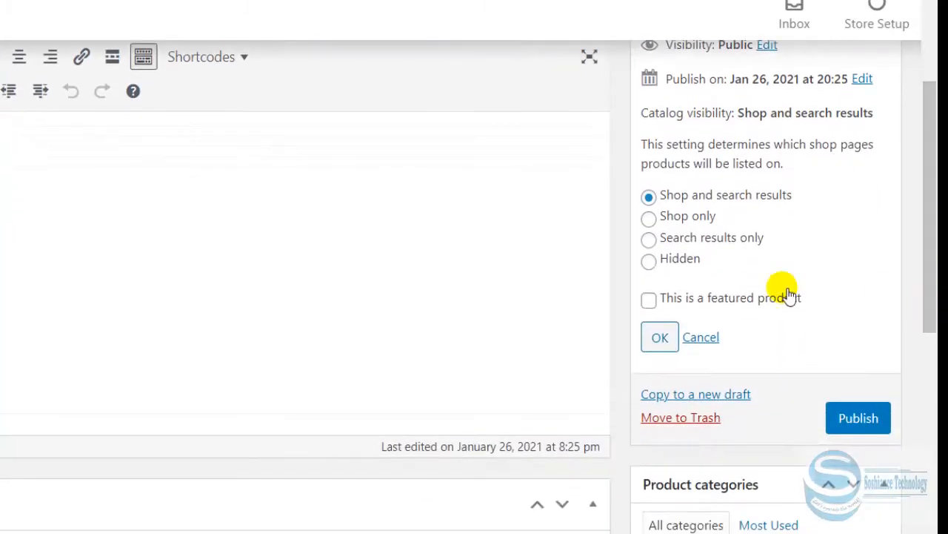
{"action": "mouse_move", "coordinate": [651, 263]}
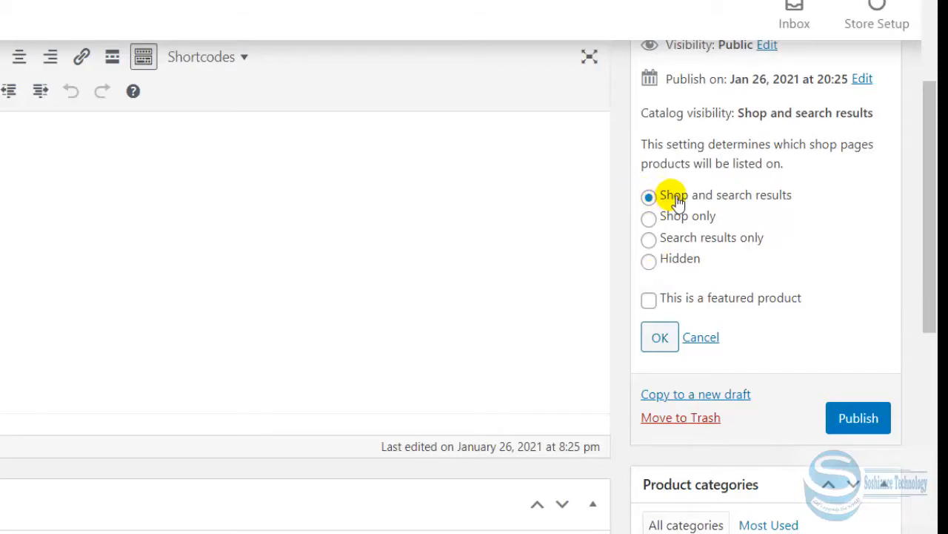
{"action": "mouse_move", "coordinate": [808, 196]}
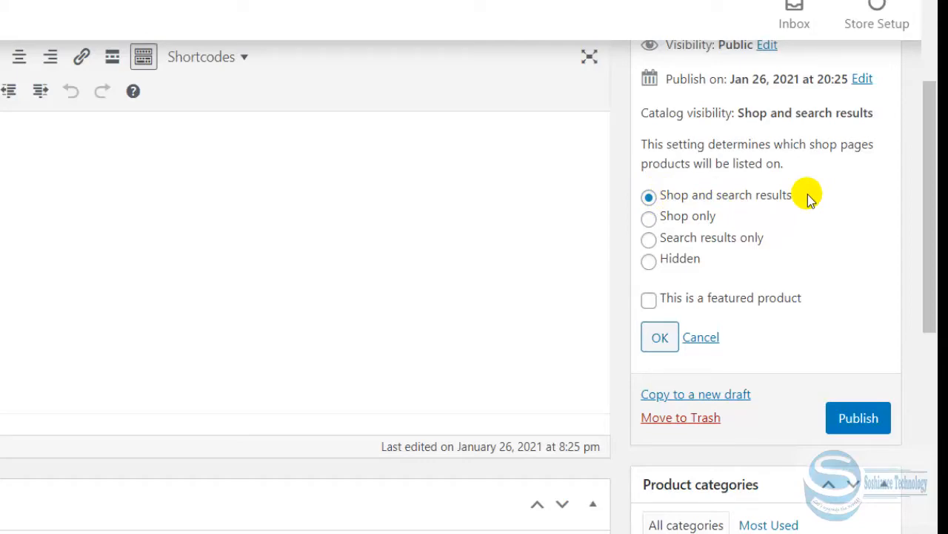
{"action": "left_click", "coordinate": [858, 418]}
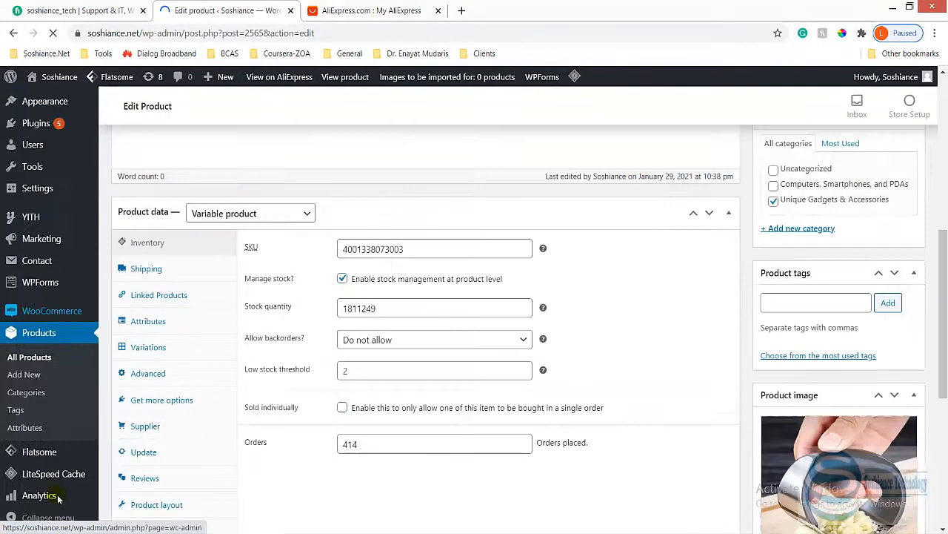
Step: Return to All Products, confirming Leave without saving, and locate the garlic presser row
{"action": "left_click", "coordinate": [39, 495]}
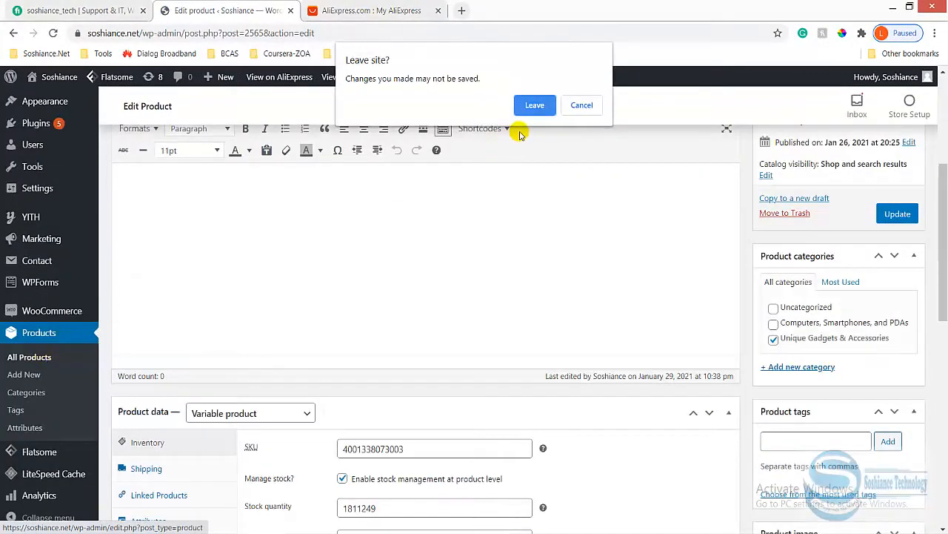
{"action": "left_click", "coordinate": [534, 104]}
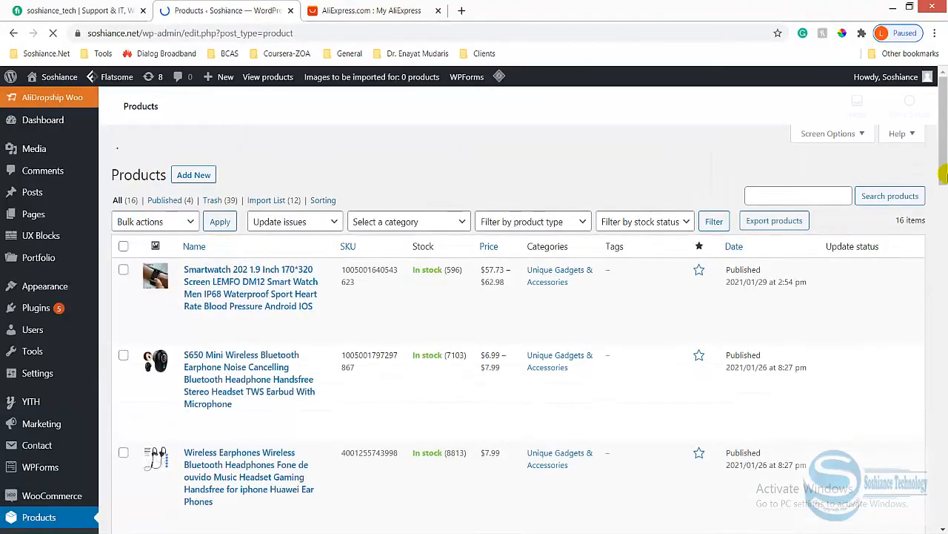
{"action": "scroll", "scroll_direction": "down", "scroll_amount": 3}
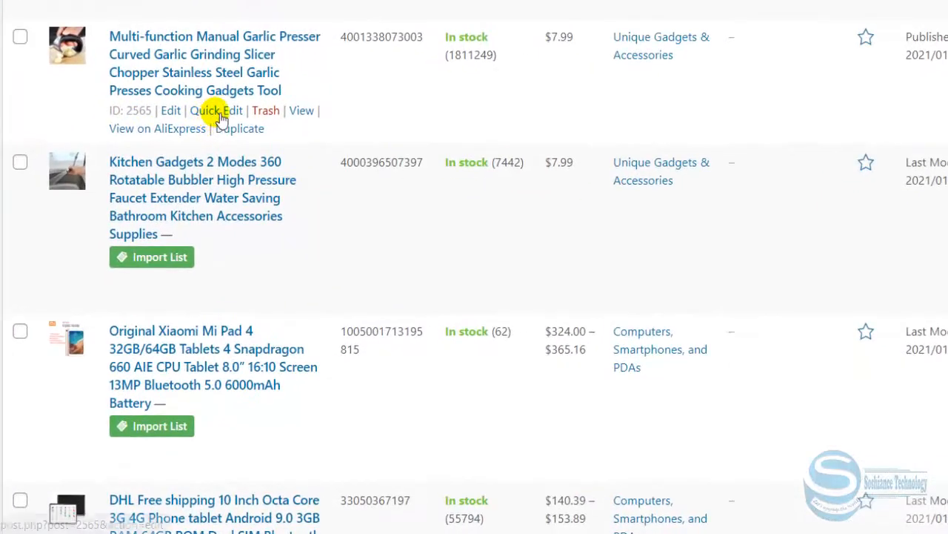
Step: Quick Edit the garlic presser, set Status to Published and update it
{"action": "left_click", "coordinate": [216, 110]}
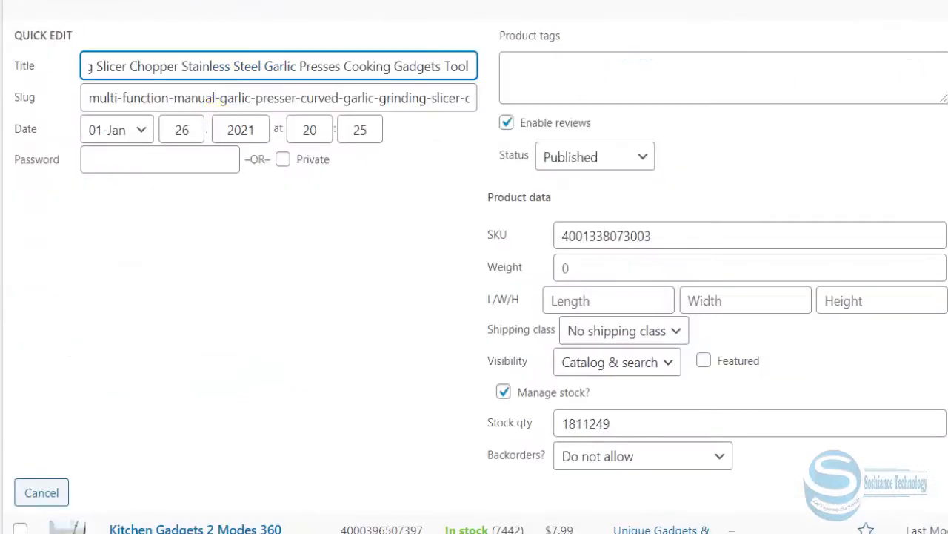
{"action": "scroll", "scroll_direction": "down", "scroll_amount": 3}
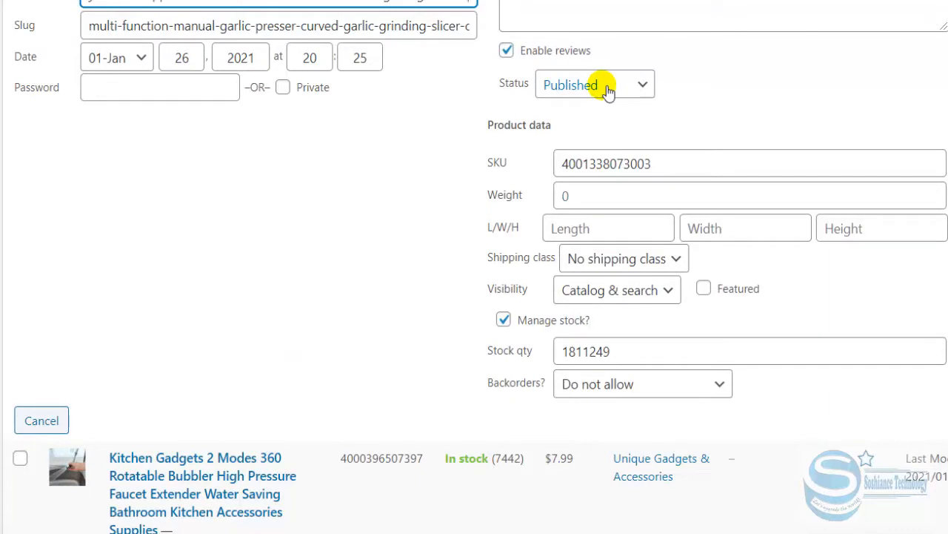
{"action": "left_click", "coordinate": [593, 83]}
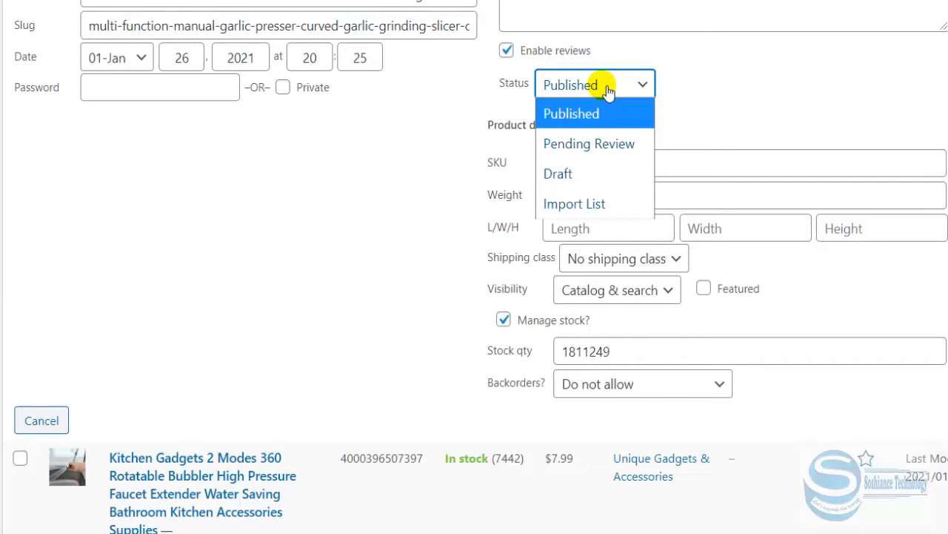
{"action": "mouse_move", "coordinate": [600, 143]}
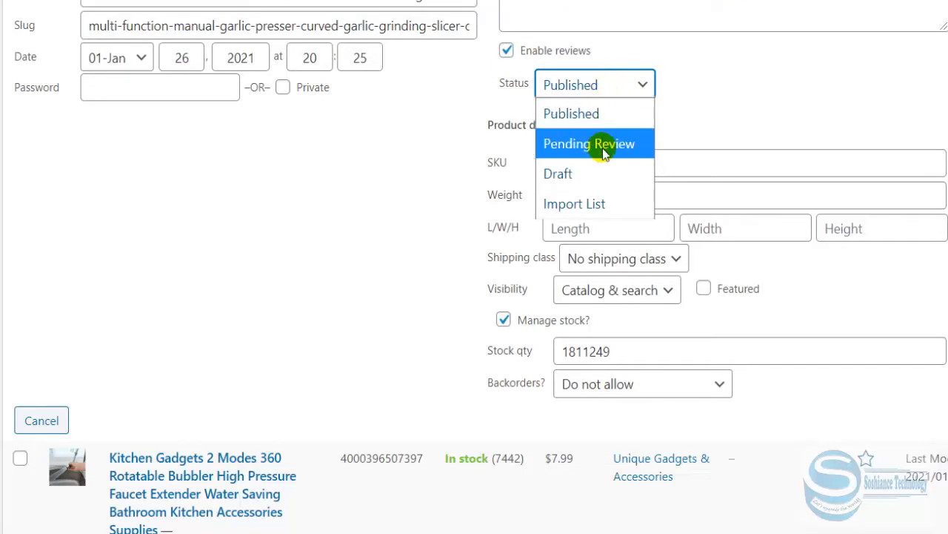
{"action": "mouse_move", "coordinate": [608, 174]}
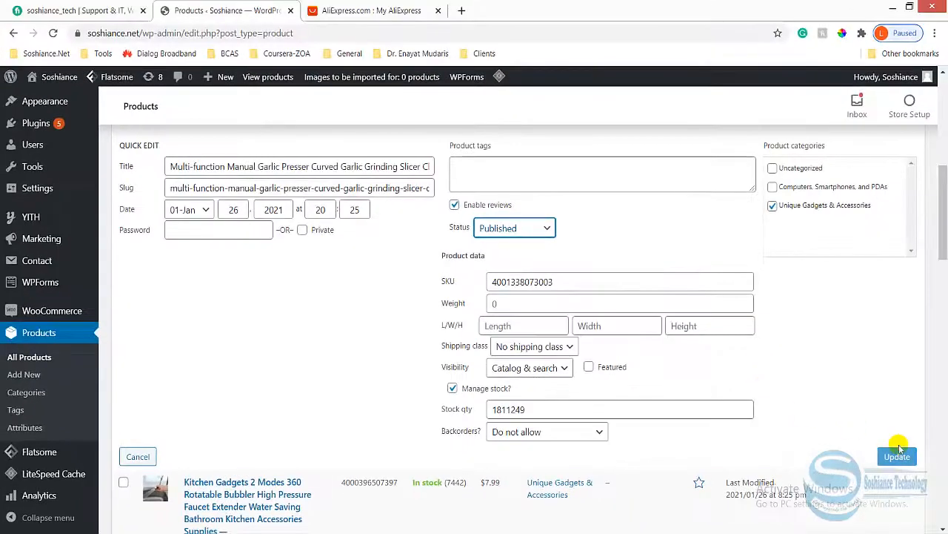
{"action": "left_click", "coordinate": [896, 457]}
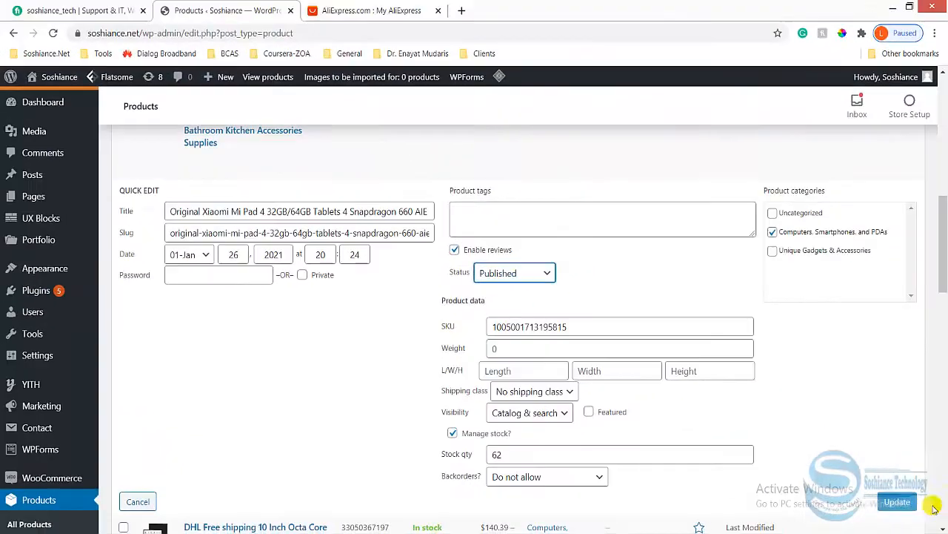
Step: Update the Xiaomi Mi Pad 4 and DHL 10-inch tablet as Published, then go back to the shop tab
{"action": "left_click", "coordinate": [896, 501]}
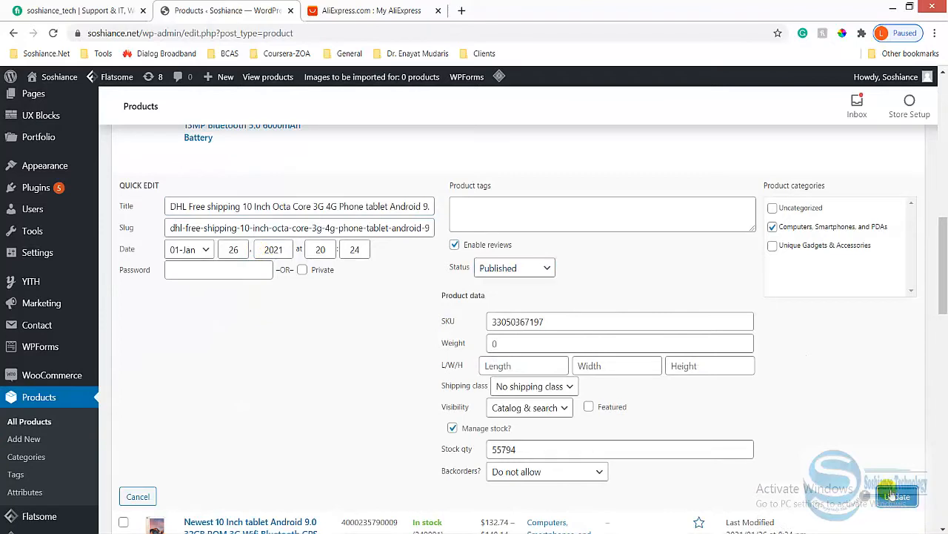
{"action": "left_click", "coordinate": [899, 495]}
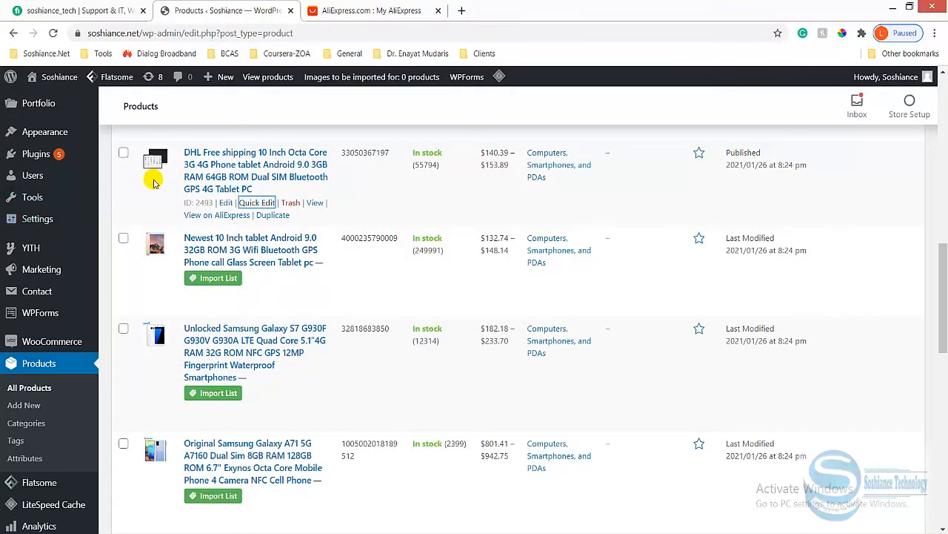
{"action": "mouse_move", "coordinate": [178, 184]}
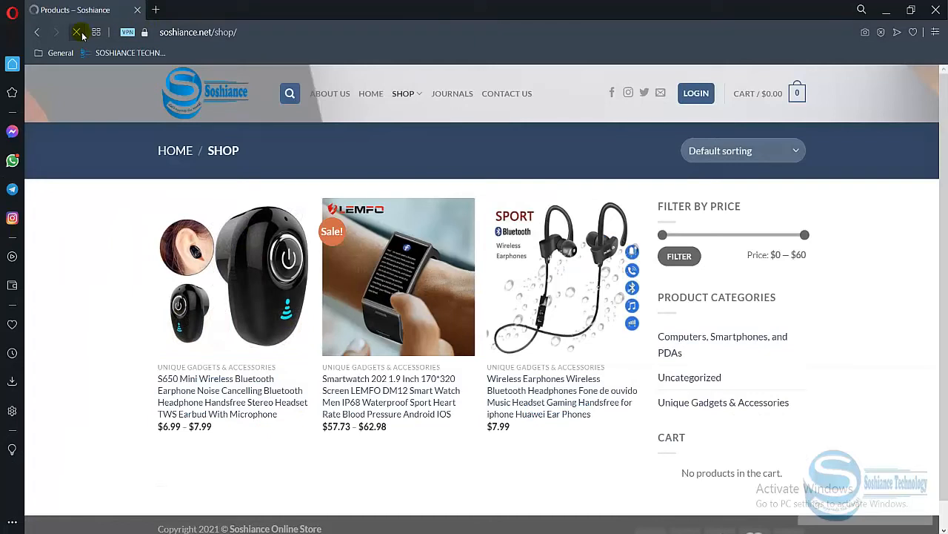
{"action": "left_click", "coordinate": [77, 33]}
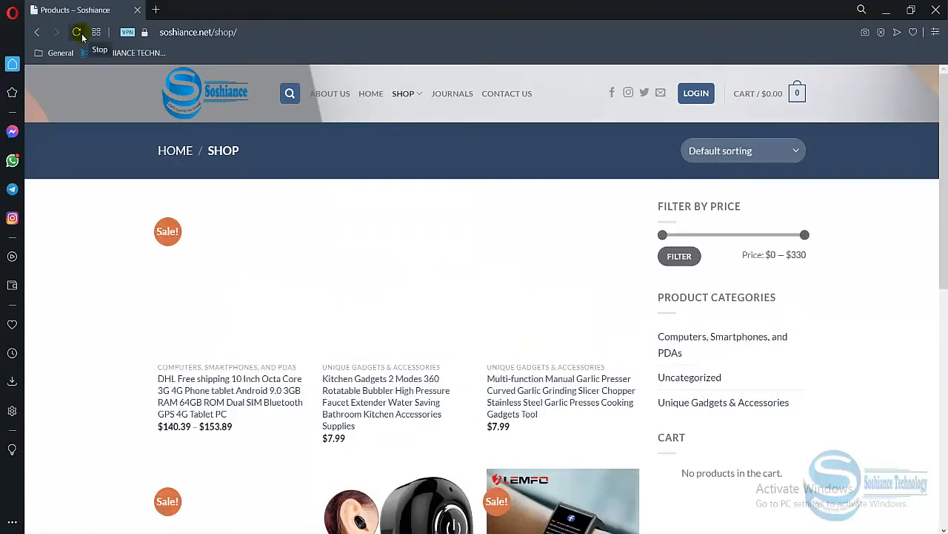
Step: Reload the shop page and browse the grid to confirm the Mi Pad 4, garlic presser and other new products appear
{"action": "left_click", "coordinate": [77, 33]}
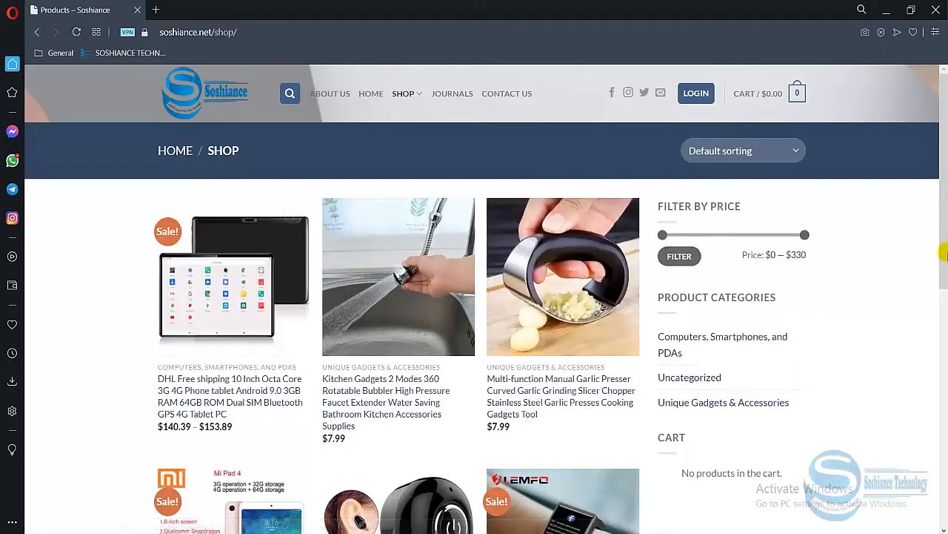
{"action": "scroll", "scroll_direction": "down", "scroll_amount": 3}
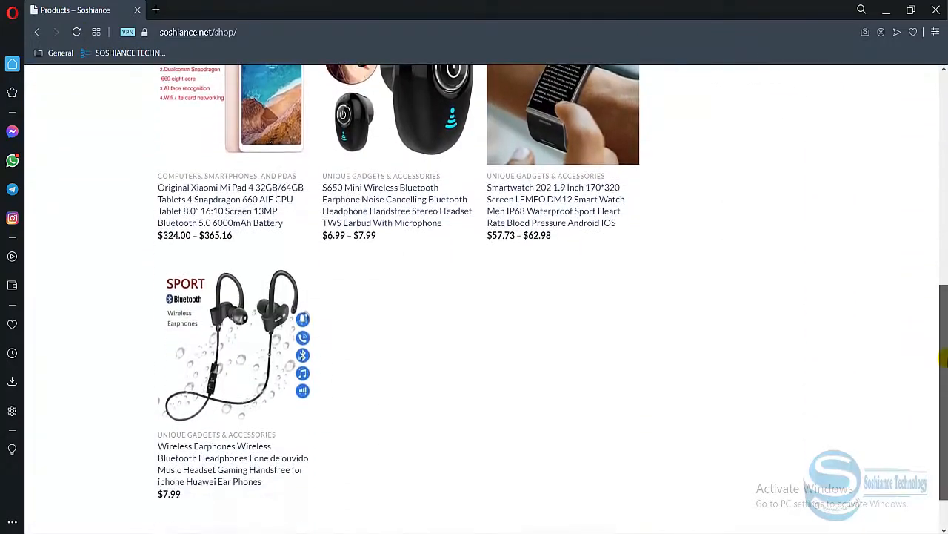
{"action": "scroll", "scroll_direction": "up", "scroll_amount": 3}
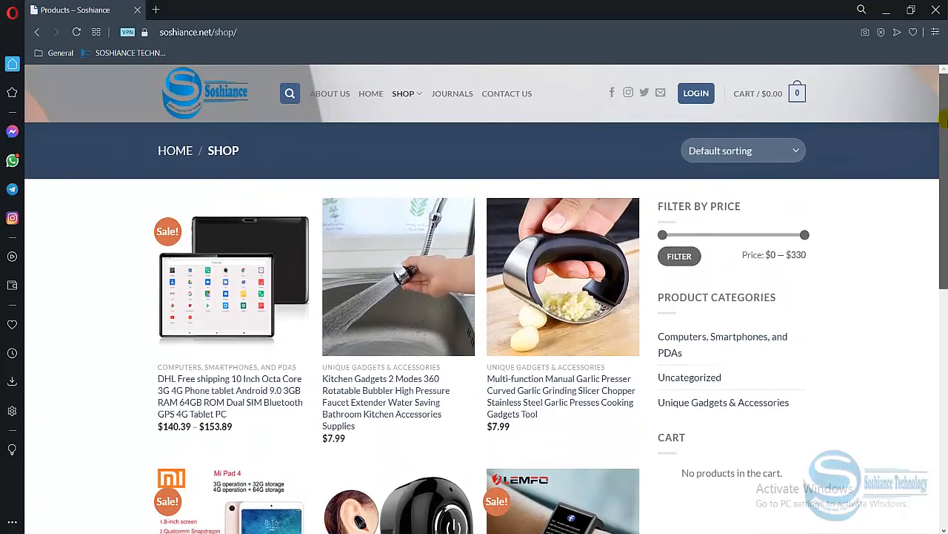